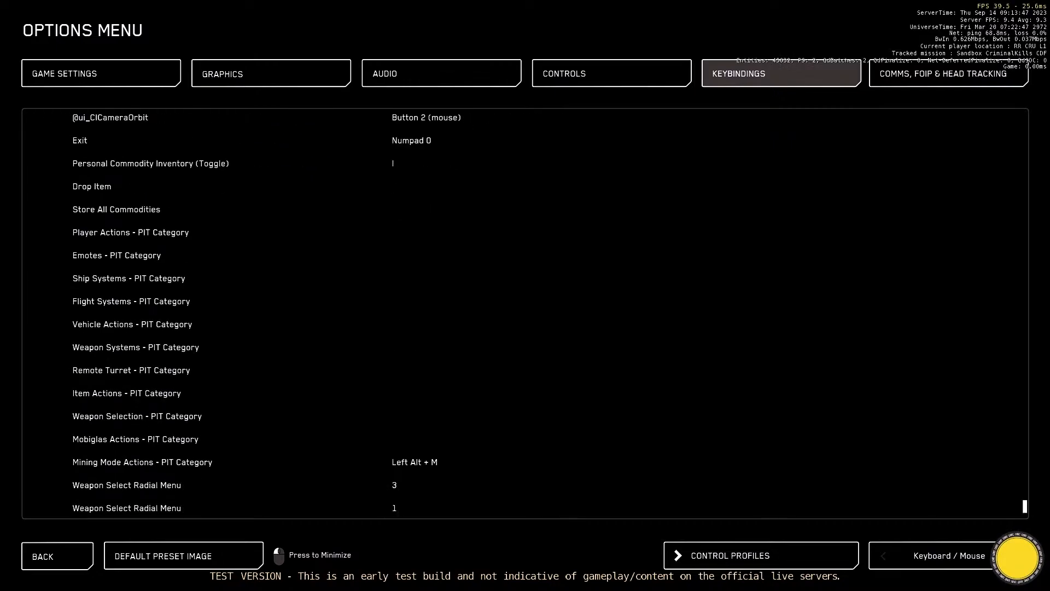
scroll("down", 3)
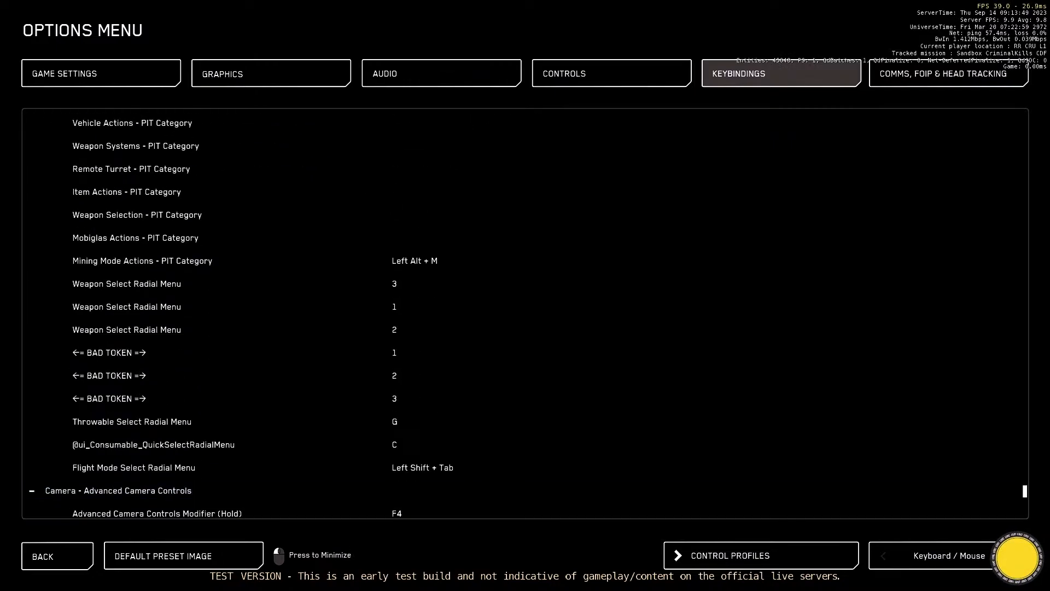
scroll("down", 3)
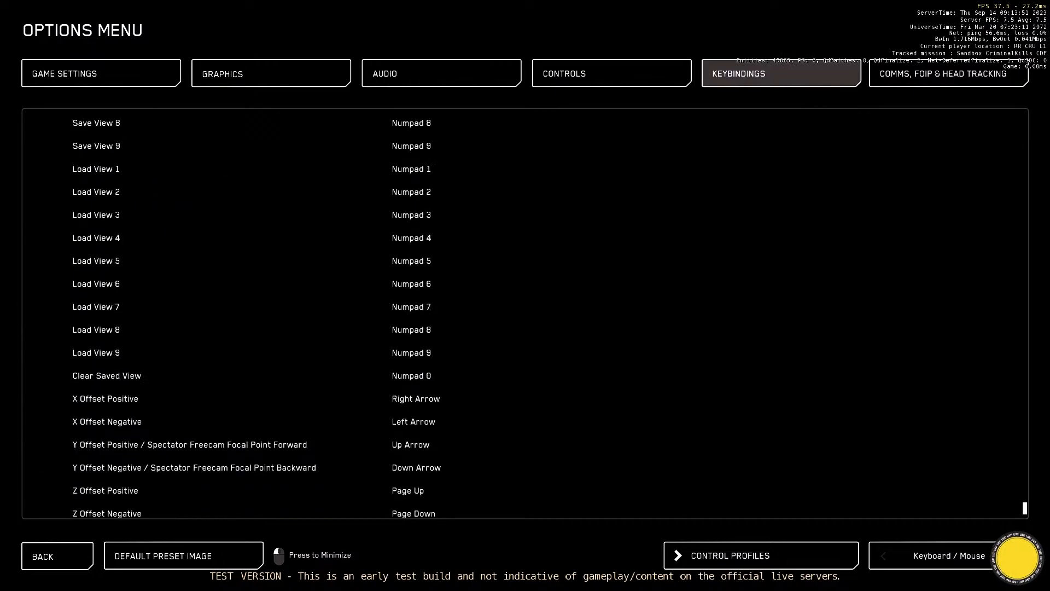
scroll("down", 3)
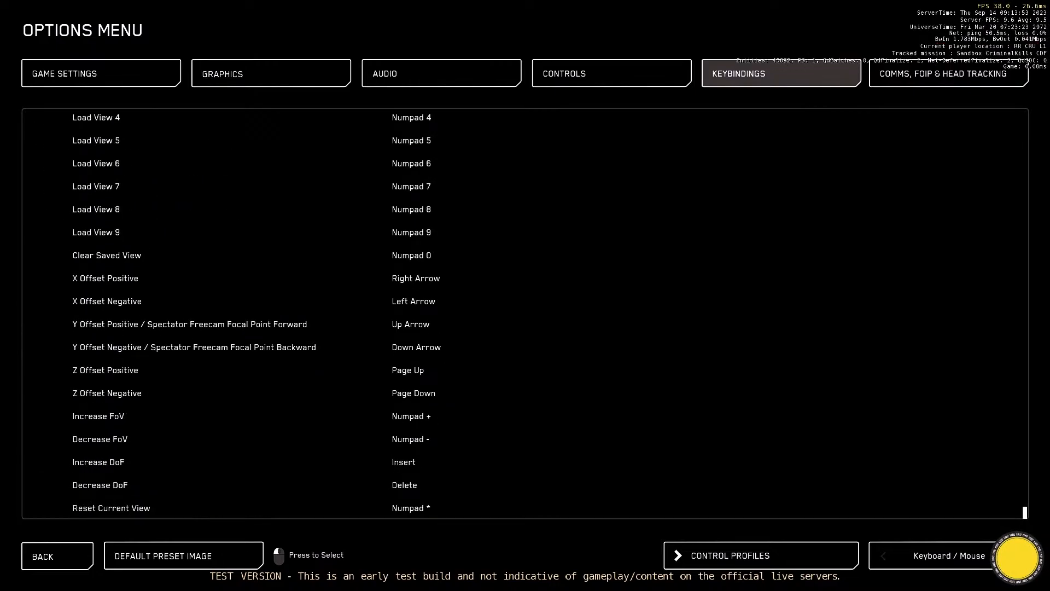
scroll("up", 3)
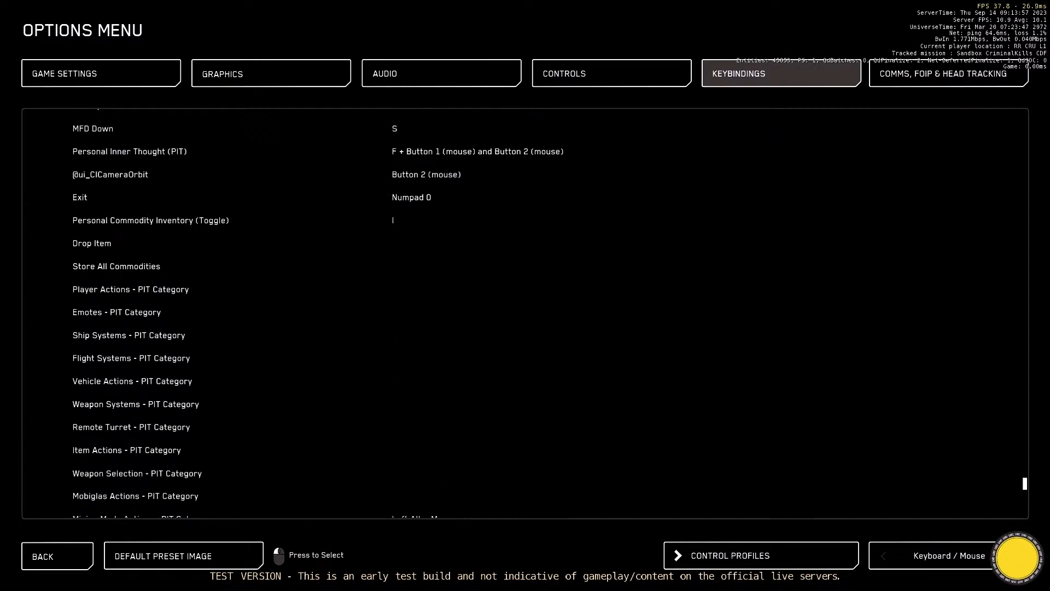
scroll("down", 3)
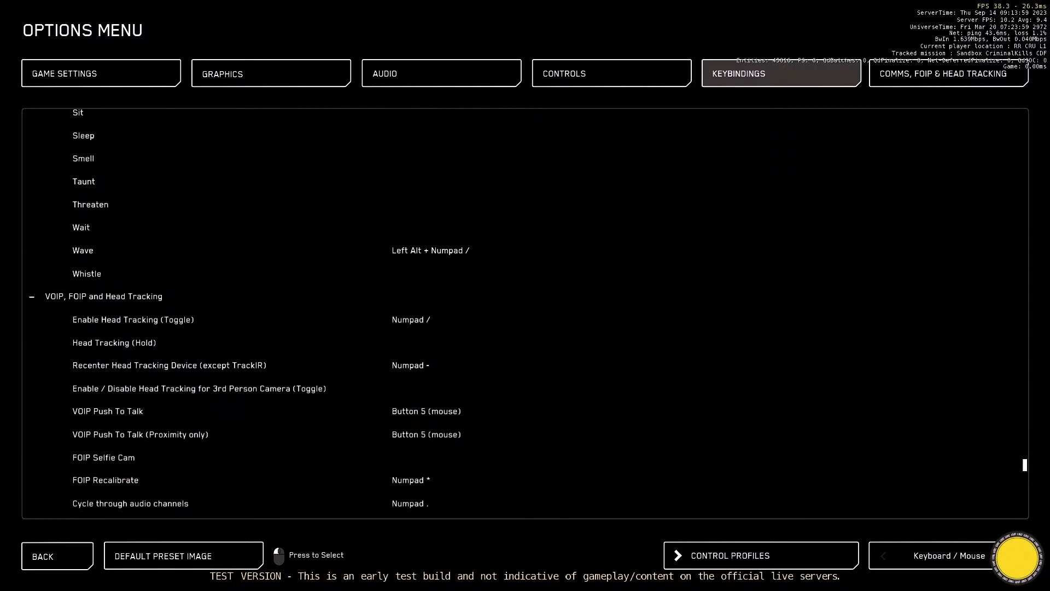
scroll("up", 3)
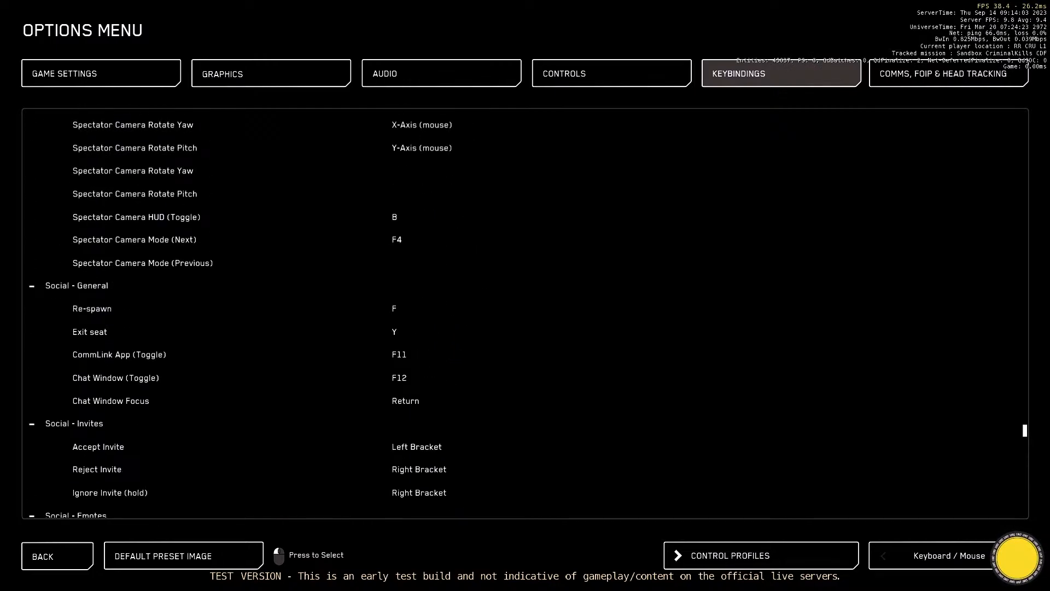
scroll("down", 3)
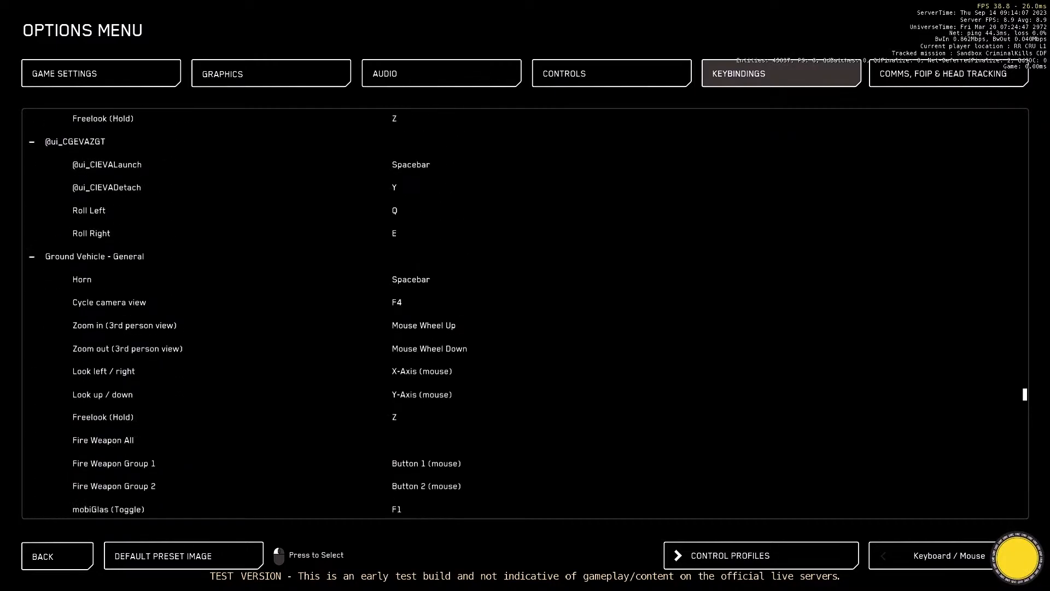
scroll("down", 3)
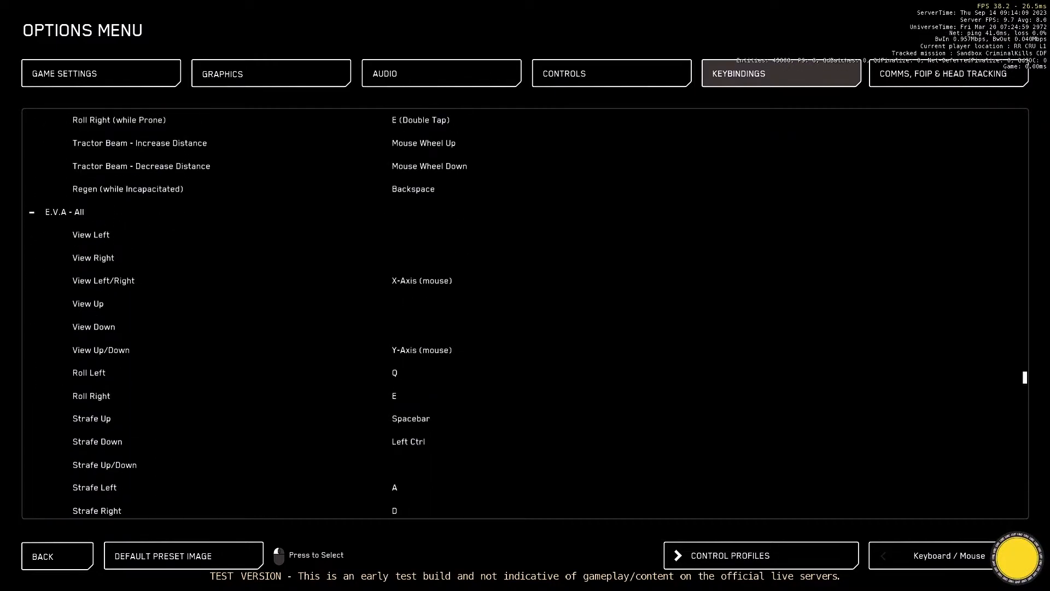
scroll("up", 3)
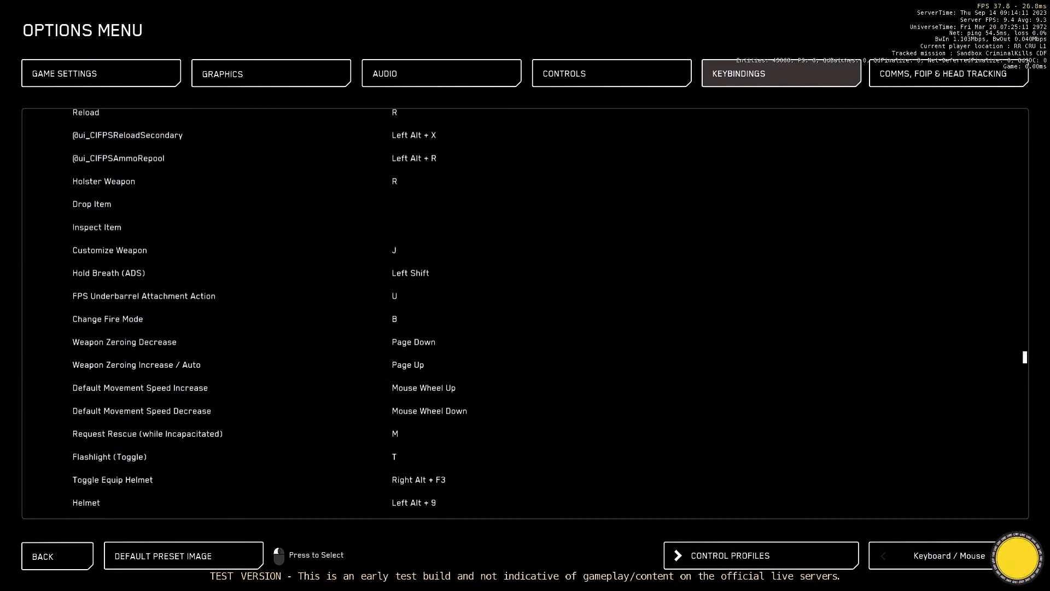
scroll("up", 3)
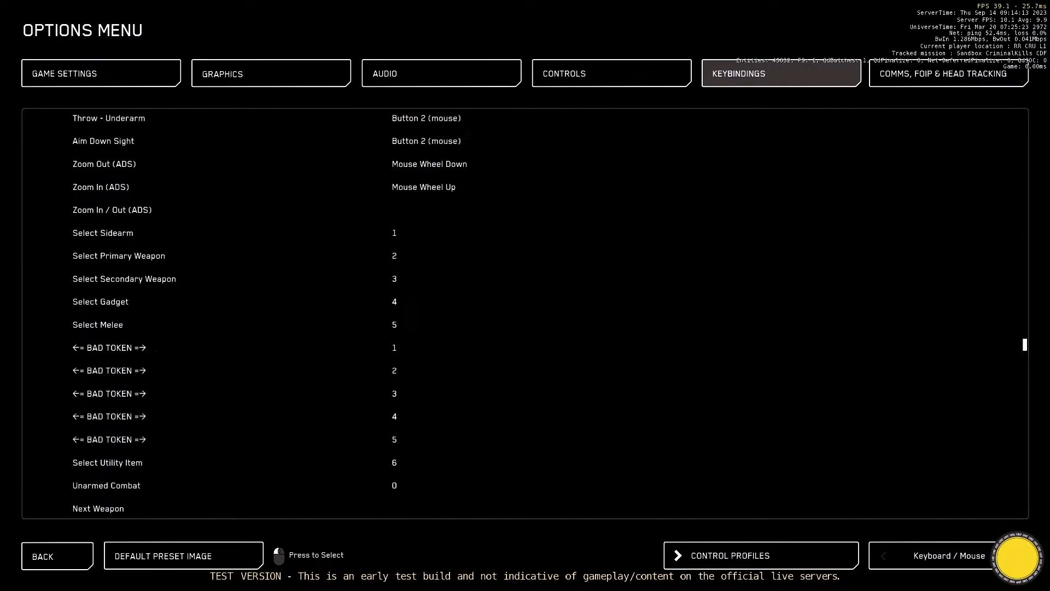
scroll("up", 3)
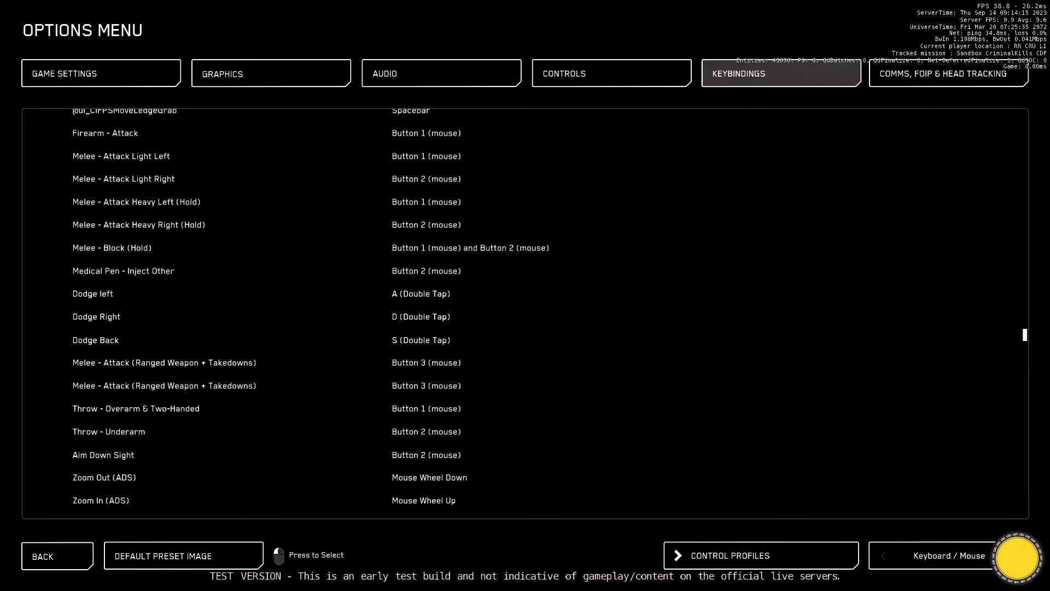
scroll("up", 3)
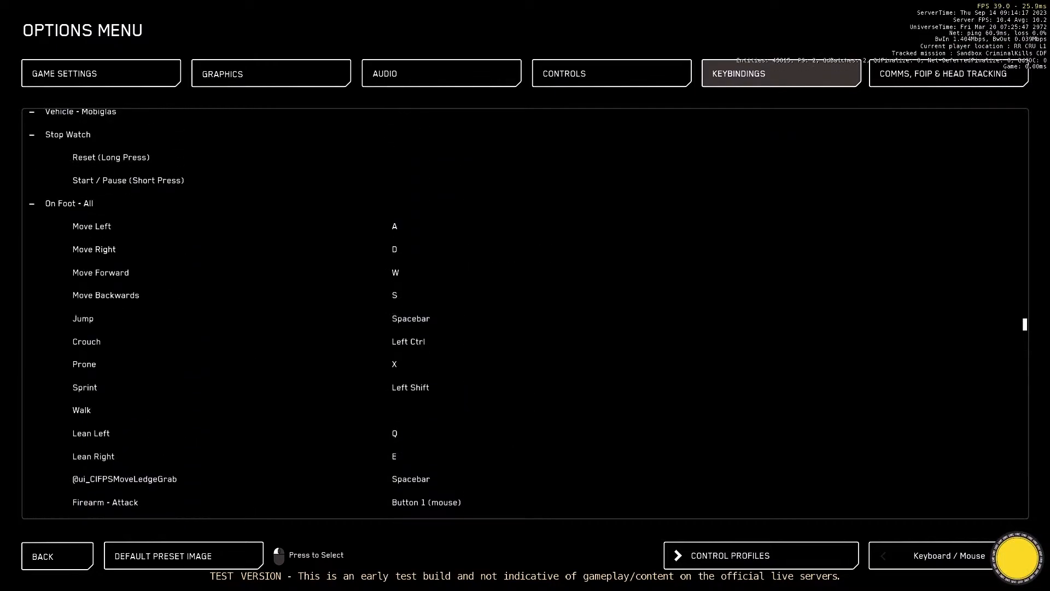
scroll("up", 3)
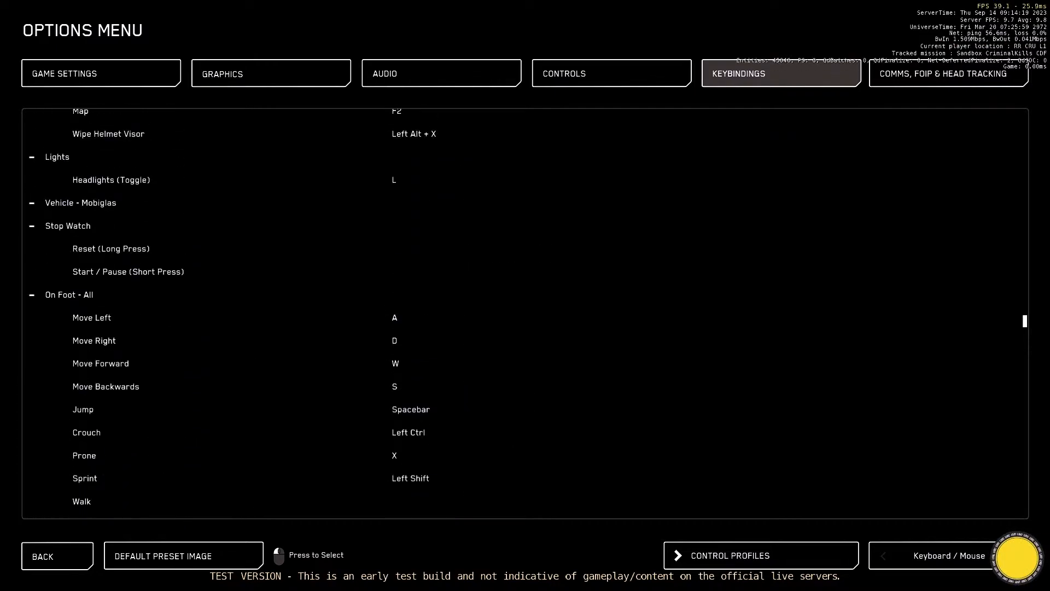
scroll("up", 3)
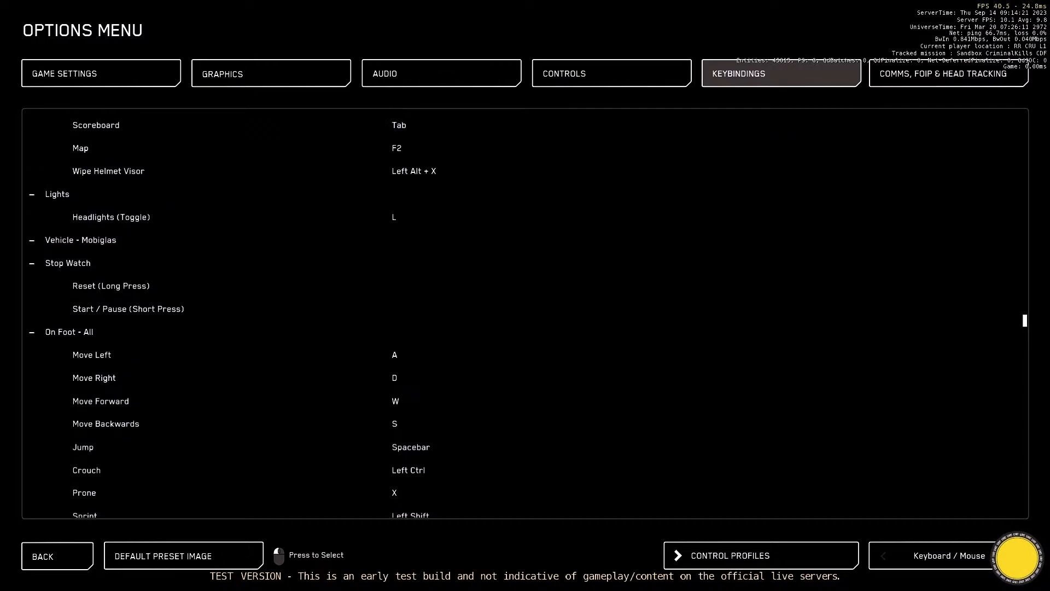
scroll("down", 3)
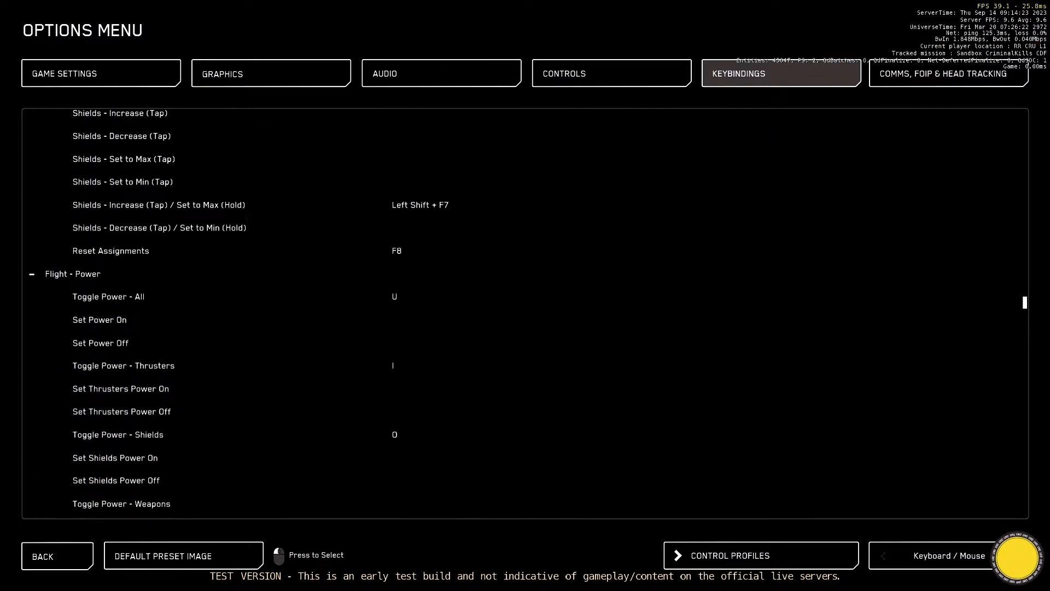
scroll("down", 3)
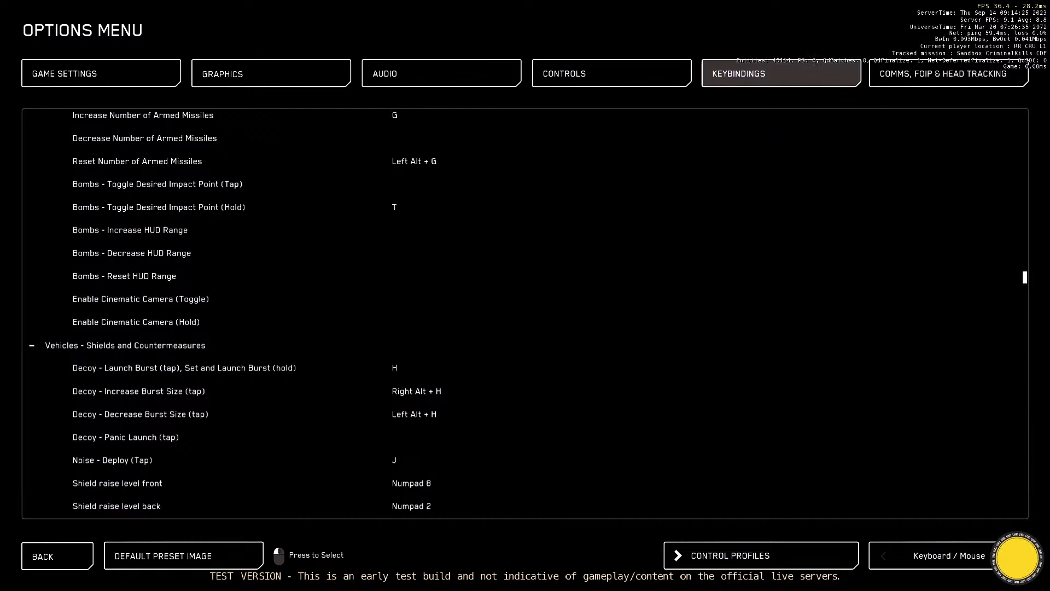
scroll("up", 3)
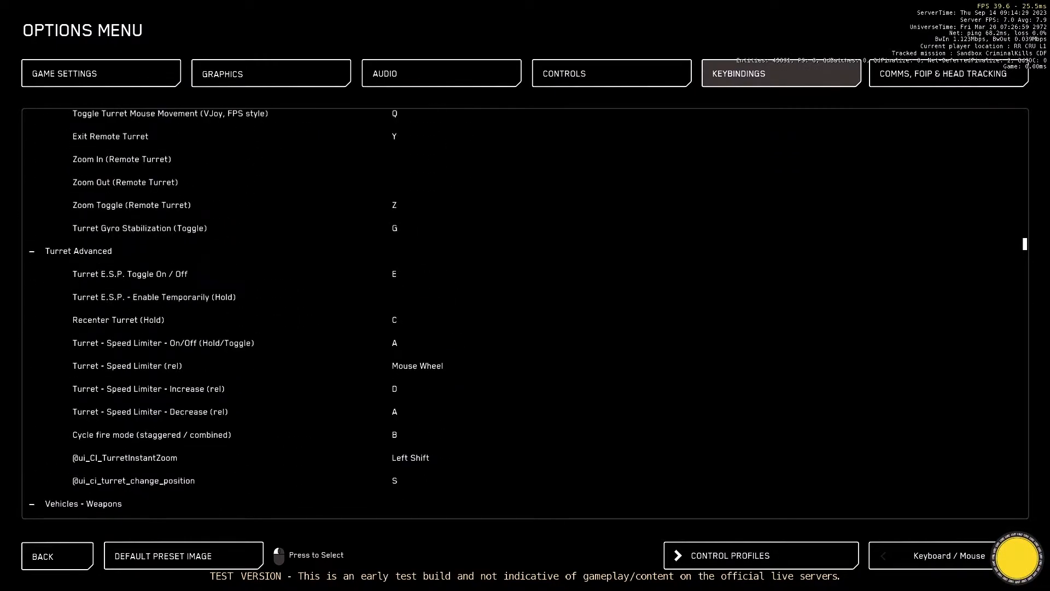
scroll("down", 3)
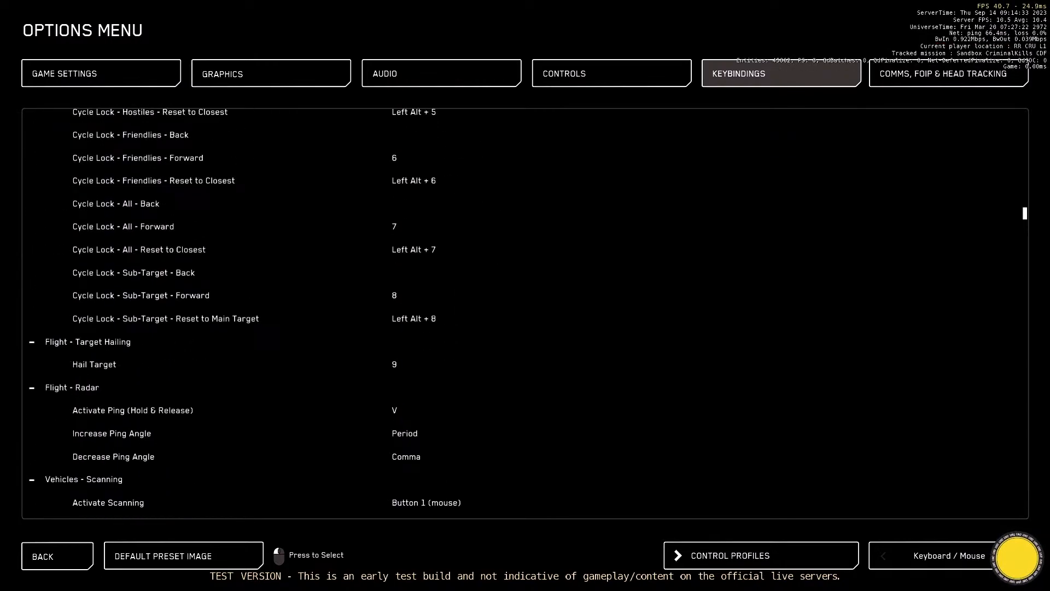
scroll("up", 3)
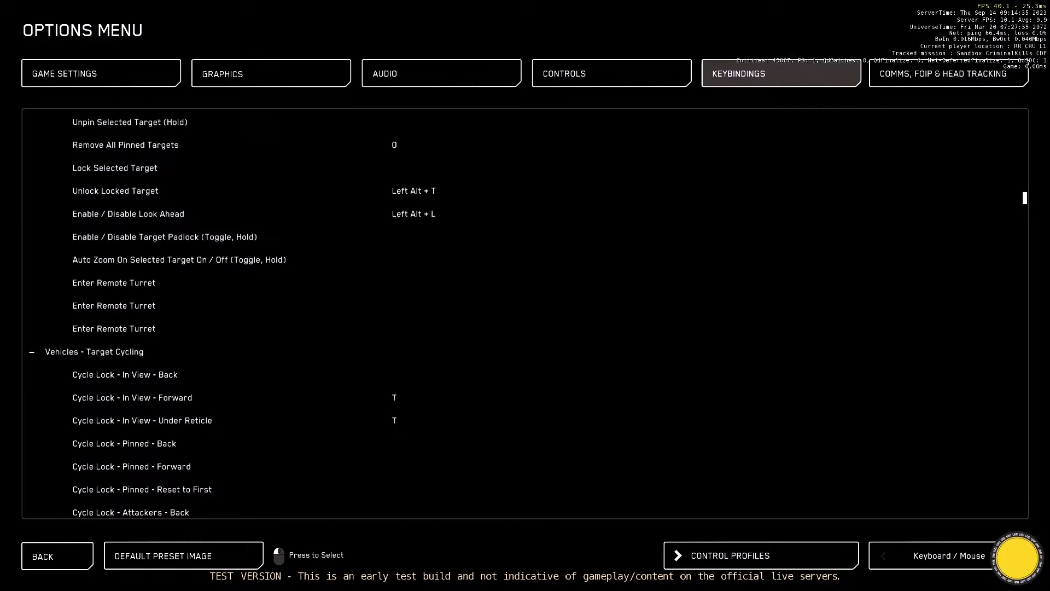
scroll("up", 3)
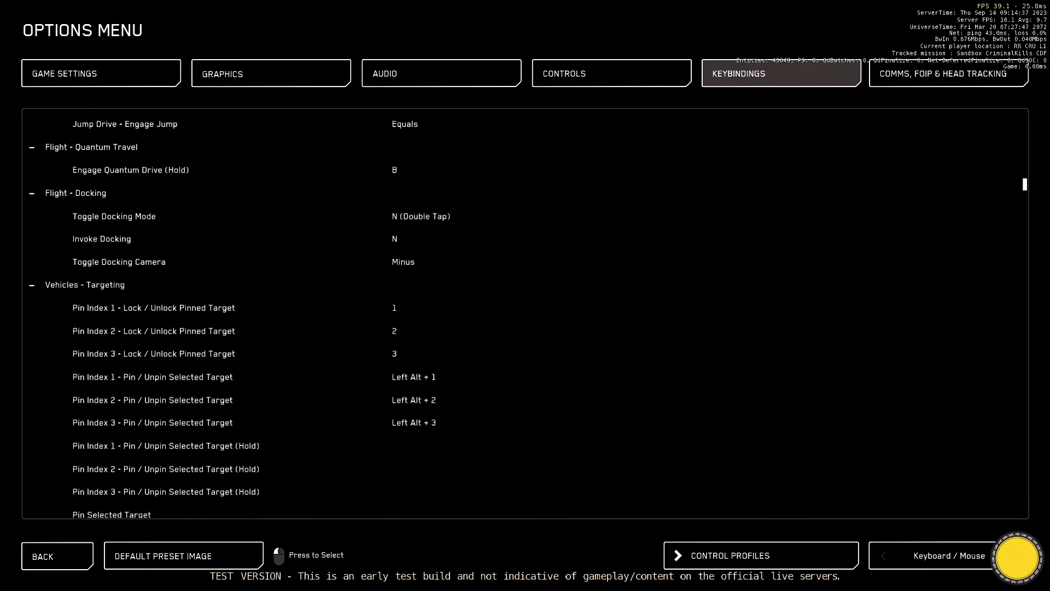
scroll("up", 3)
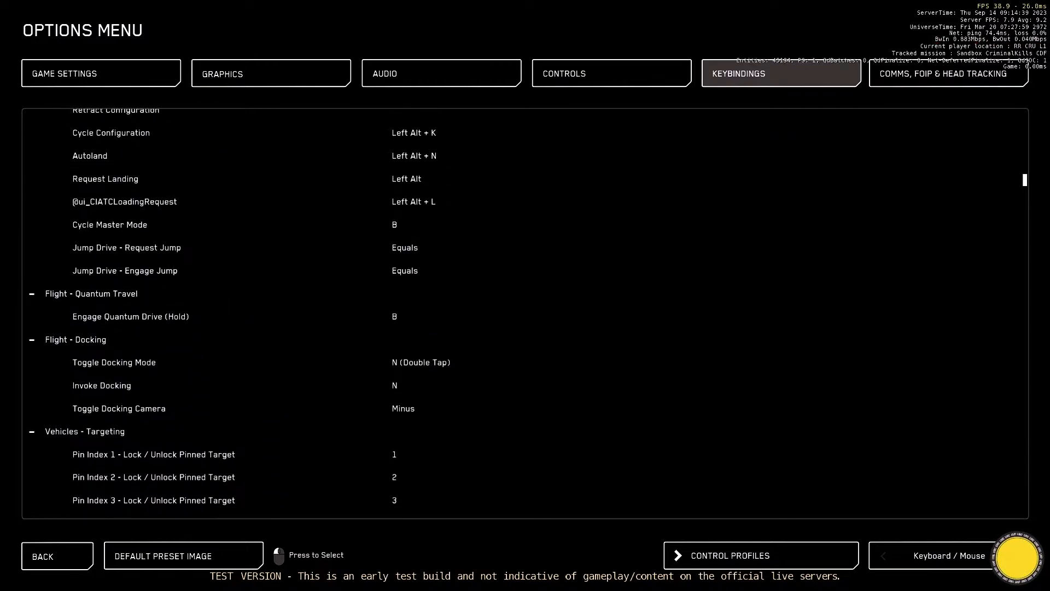
scroll("up", 3)
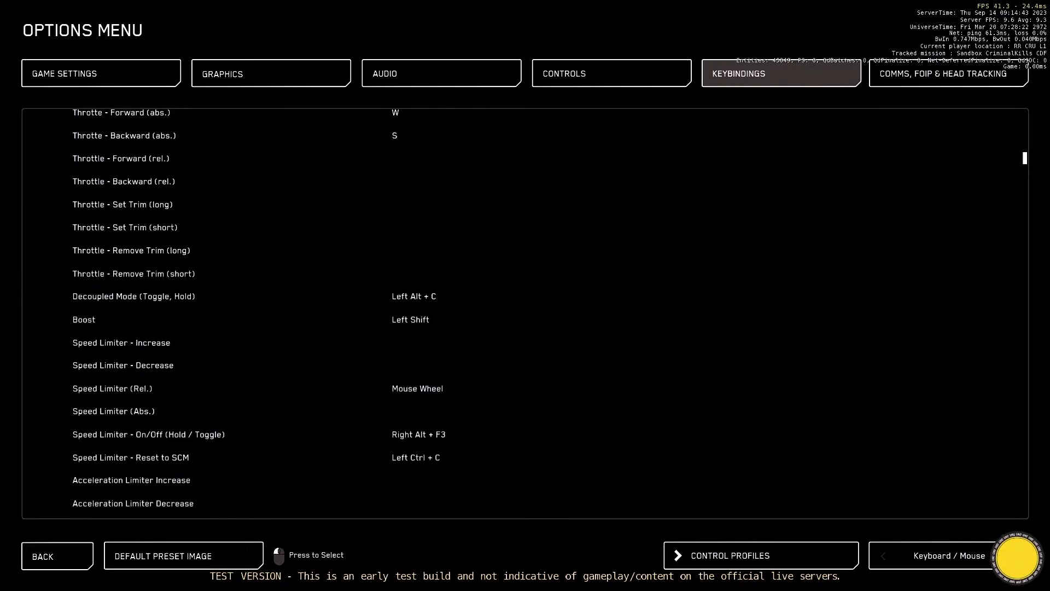
scroll("up", 3)
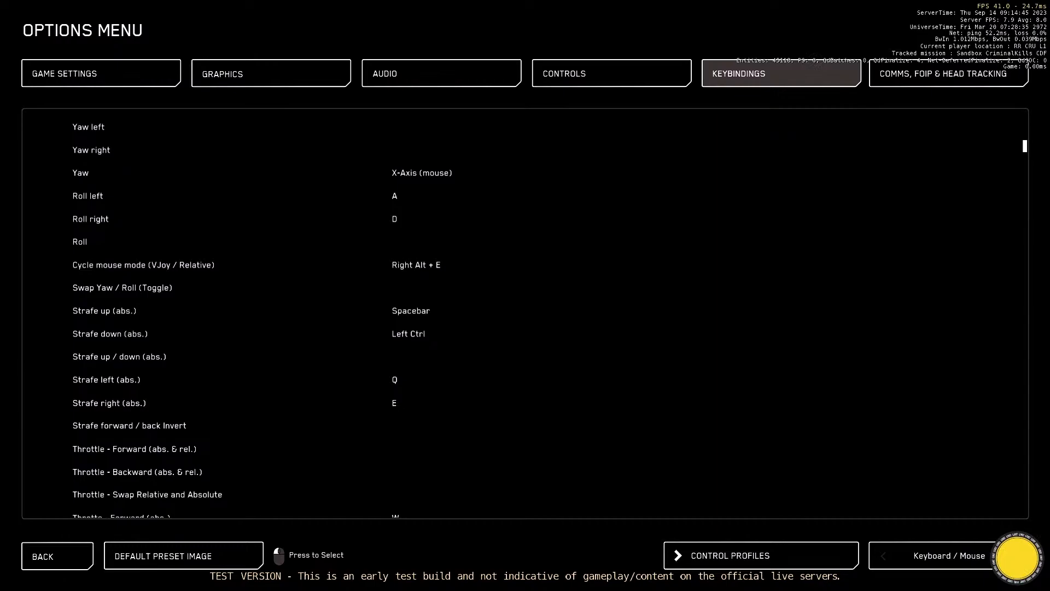
scroll("up", 3)
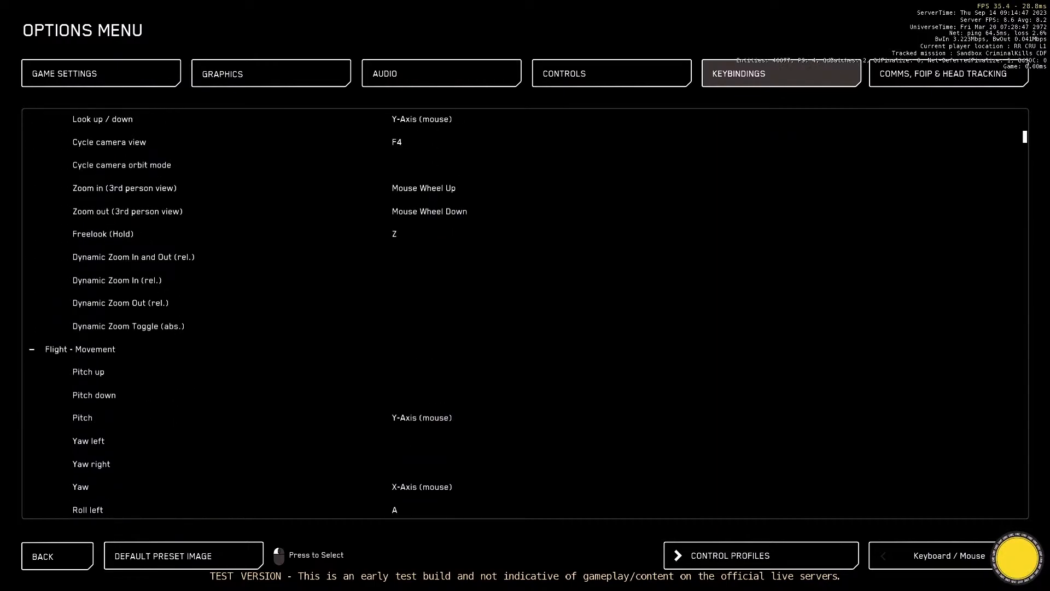